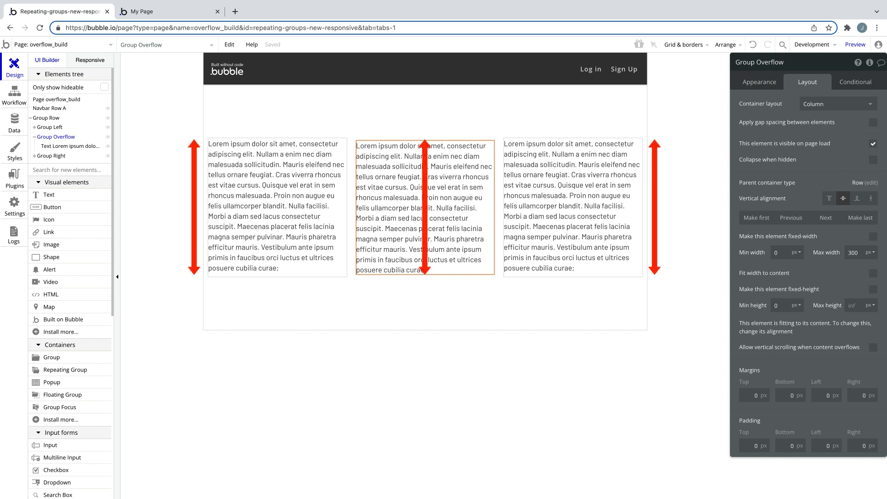
# Step: Adjust a setting in the Group Overflow property editor
pyautogui.click(873, 348)
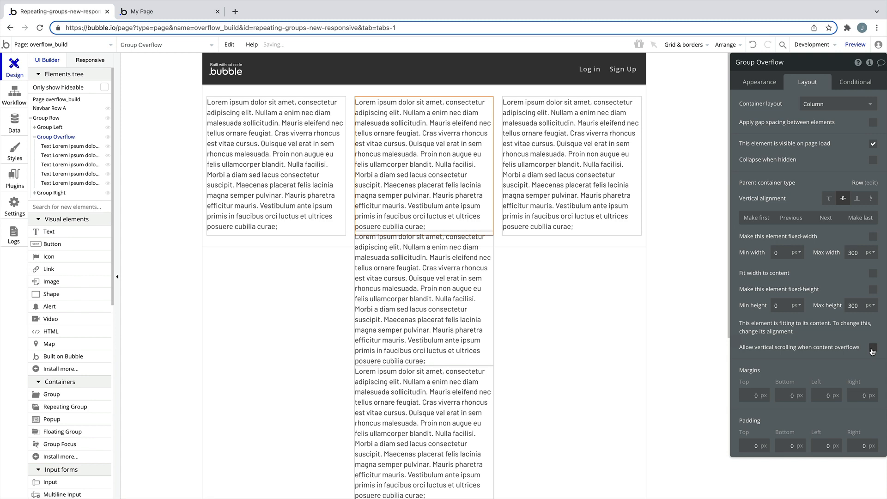